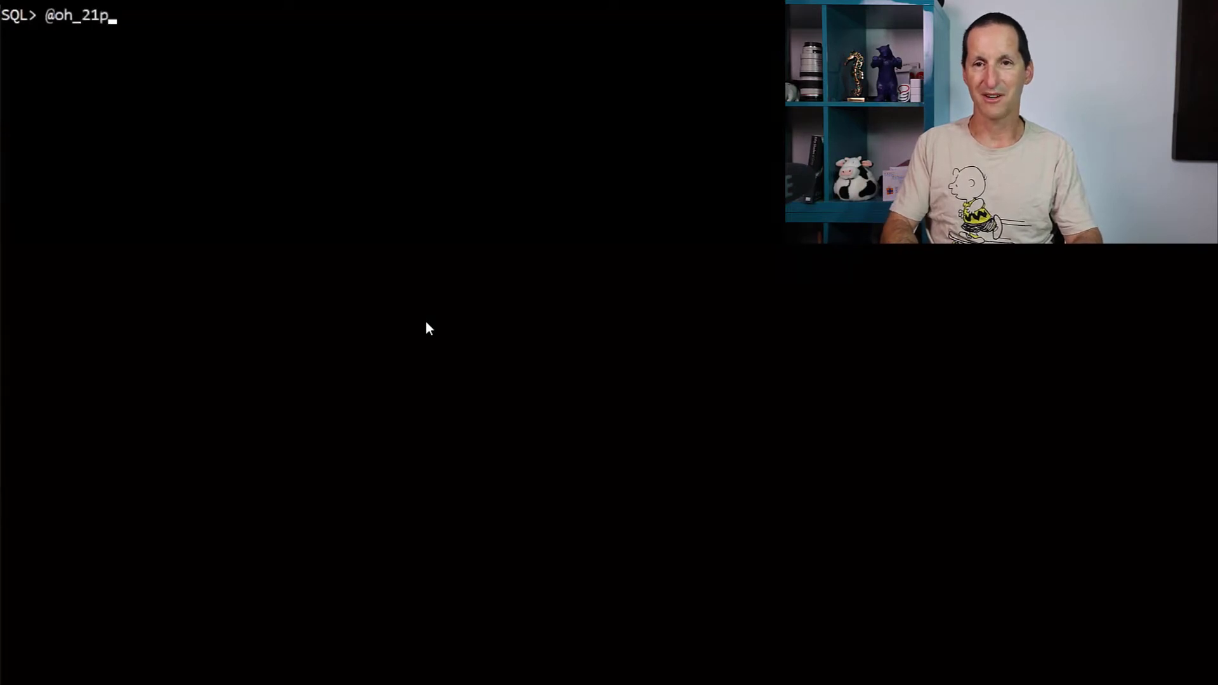
- Run the oh_21p demo script, showing the 19c block with three separate loops
key("Return")
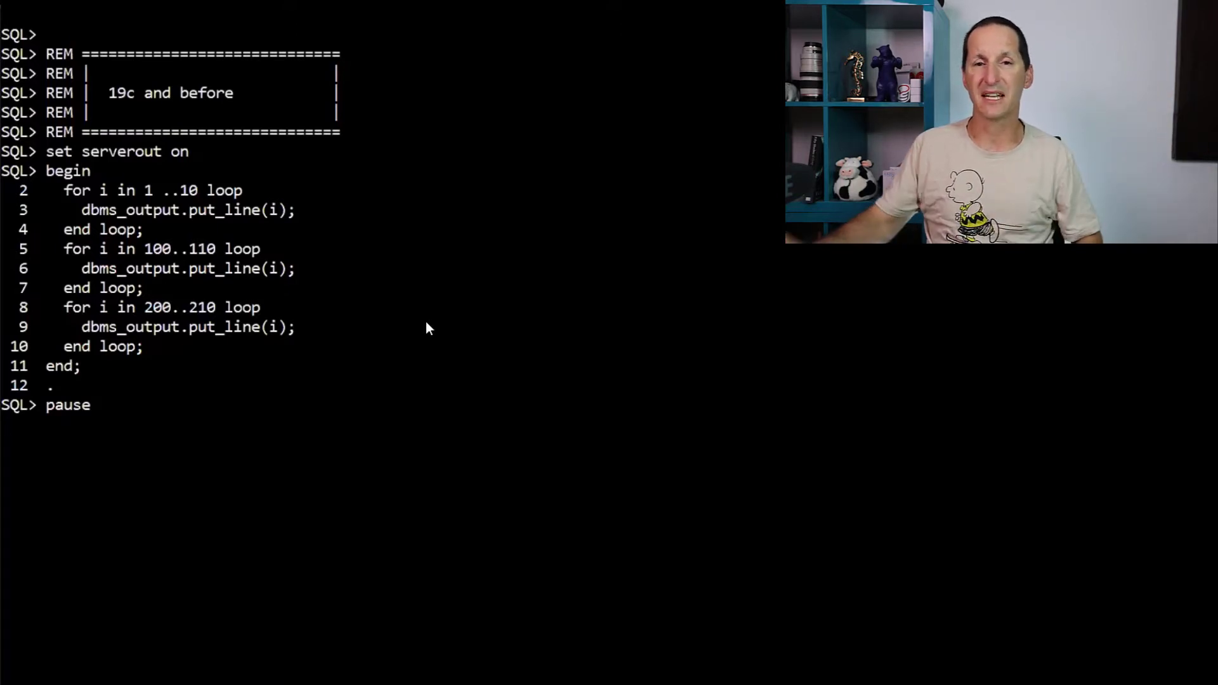
double_click(170, 248)
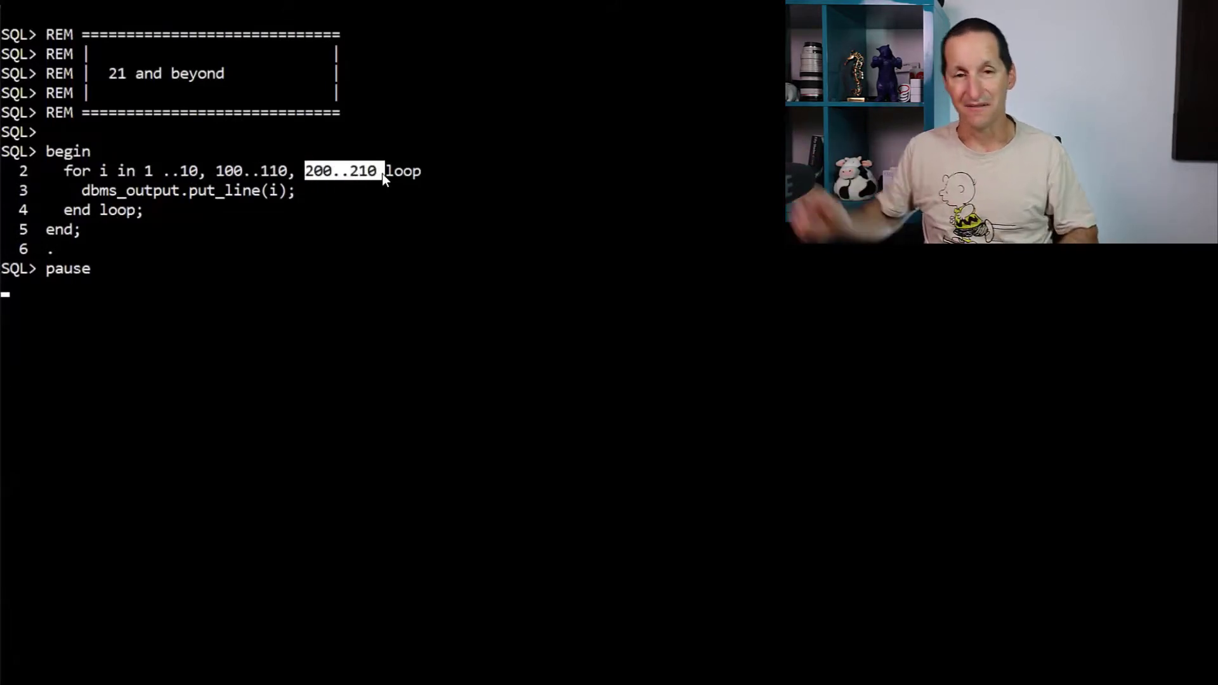
- Resume past the pause to show one 21c FOR loop over 1..10, 100..110, 200..210
key("Return")
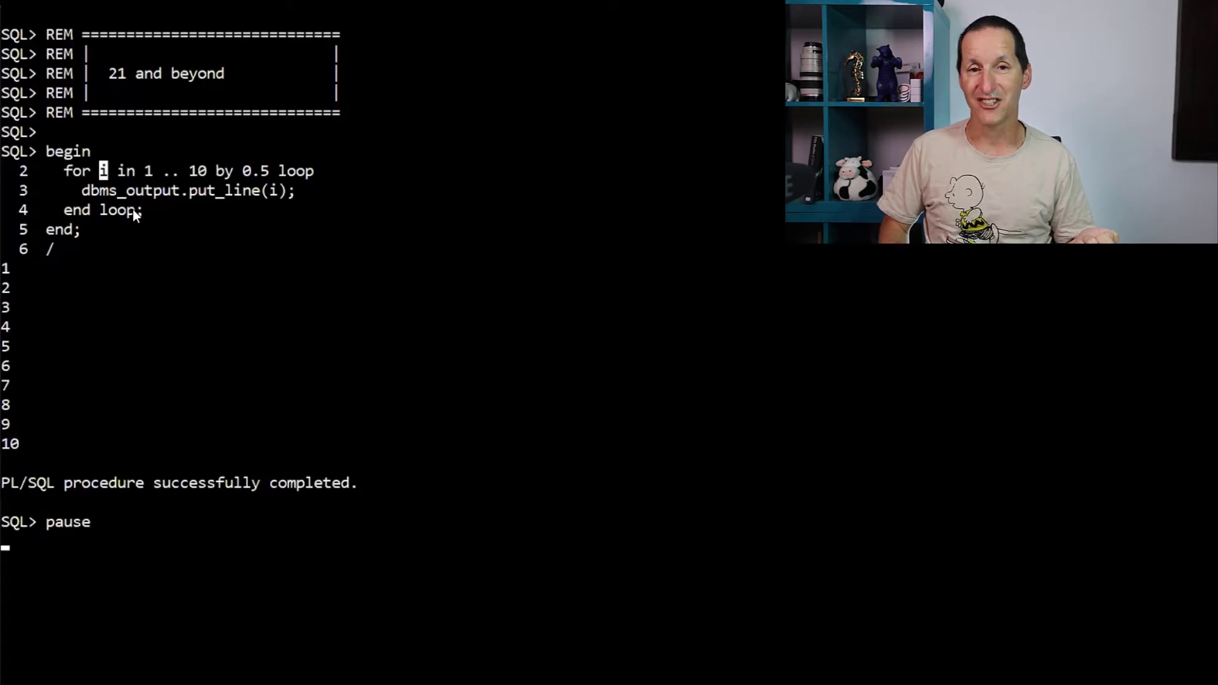
mouse_move(267, 180)
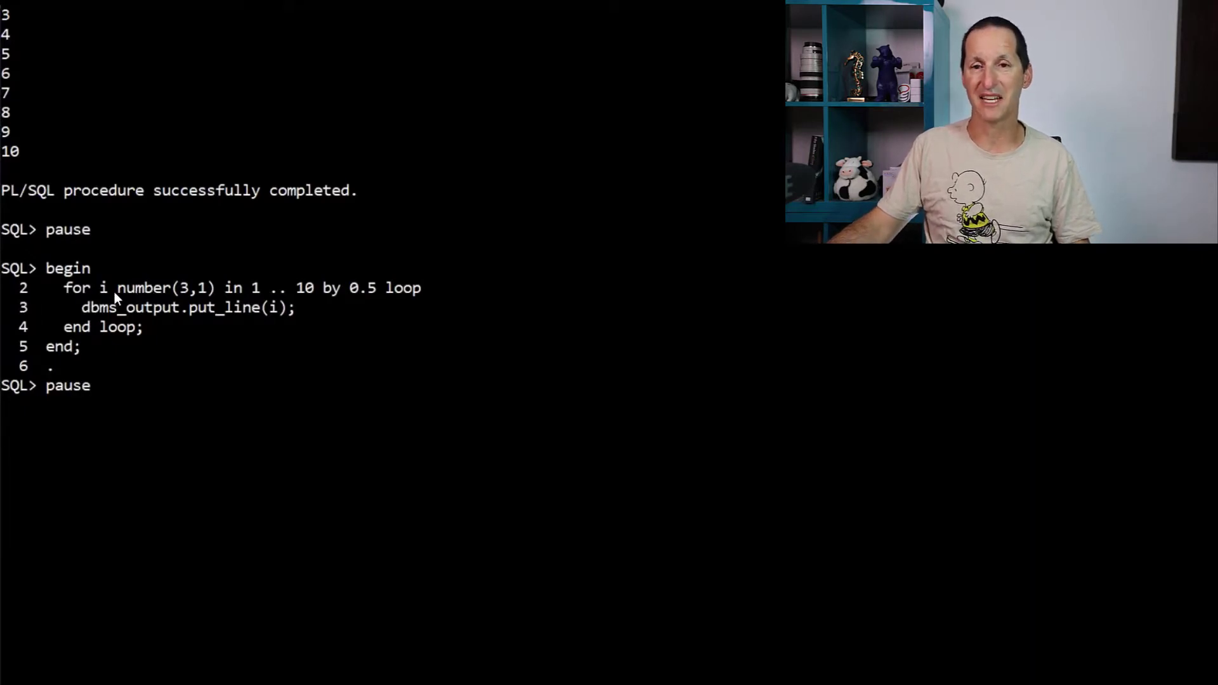
mouse_move(216, 294)
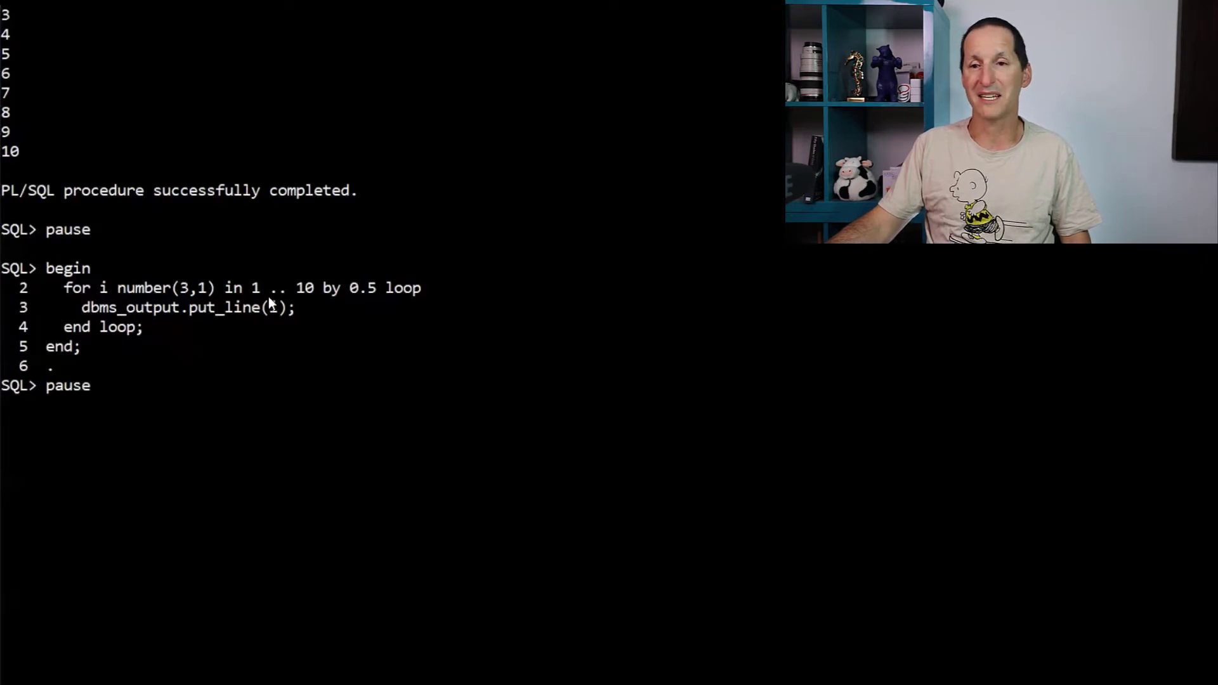
mouse_move(384, 327)
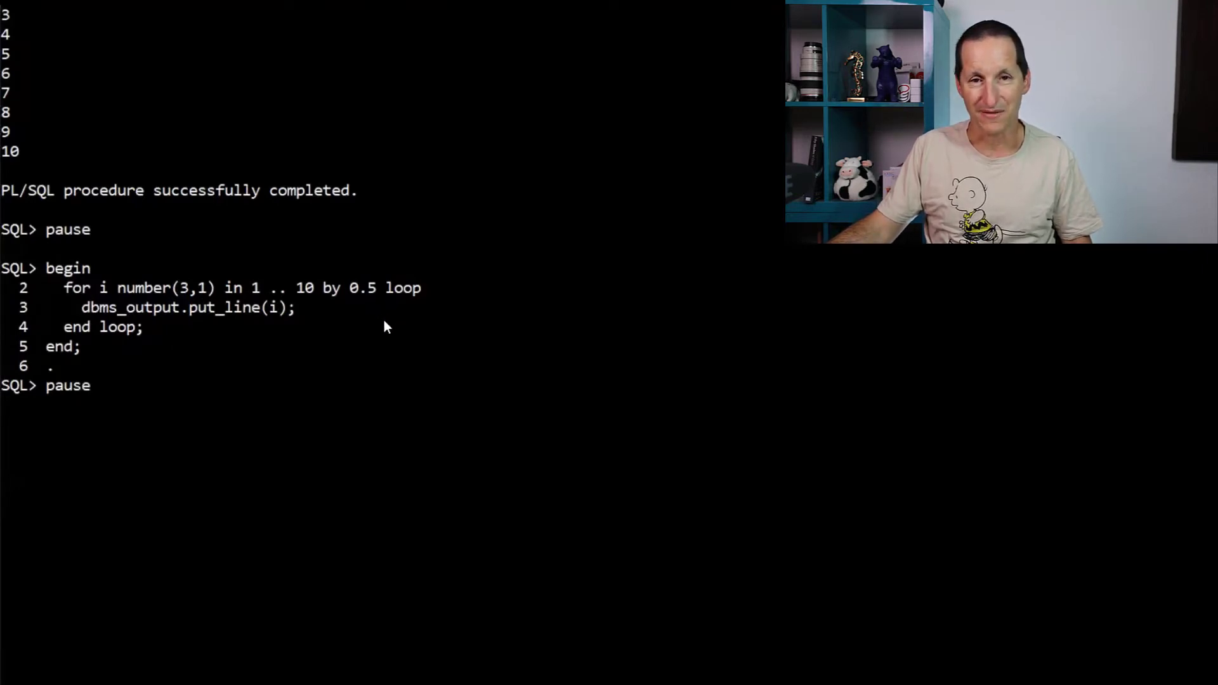
- Run the BY 0.5 loop, then continue to the block declaring i number(3,1)
key("Return")
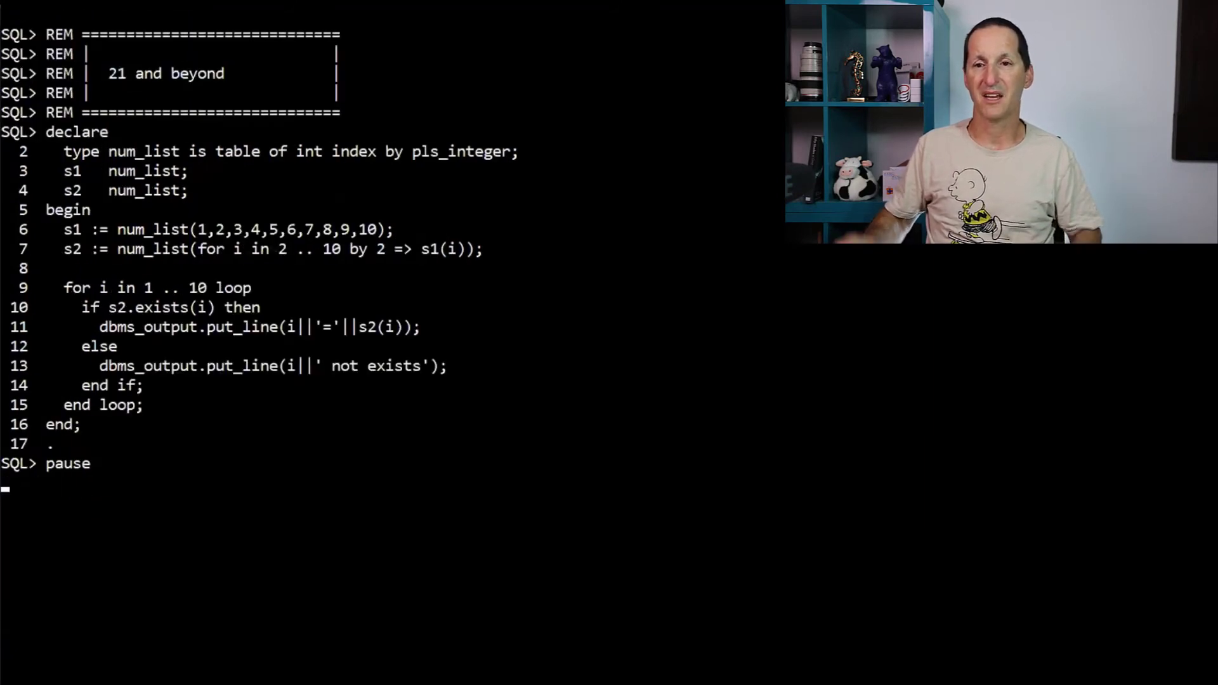
- Highlight the block building s2 from s1's even-indexed elements with an EXISTS loop
double_click(212, 249)
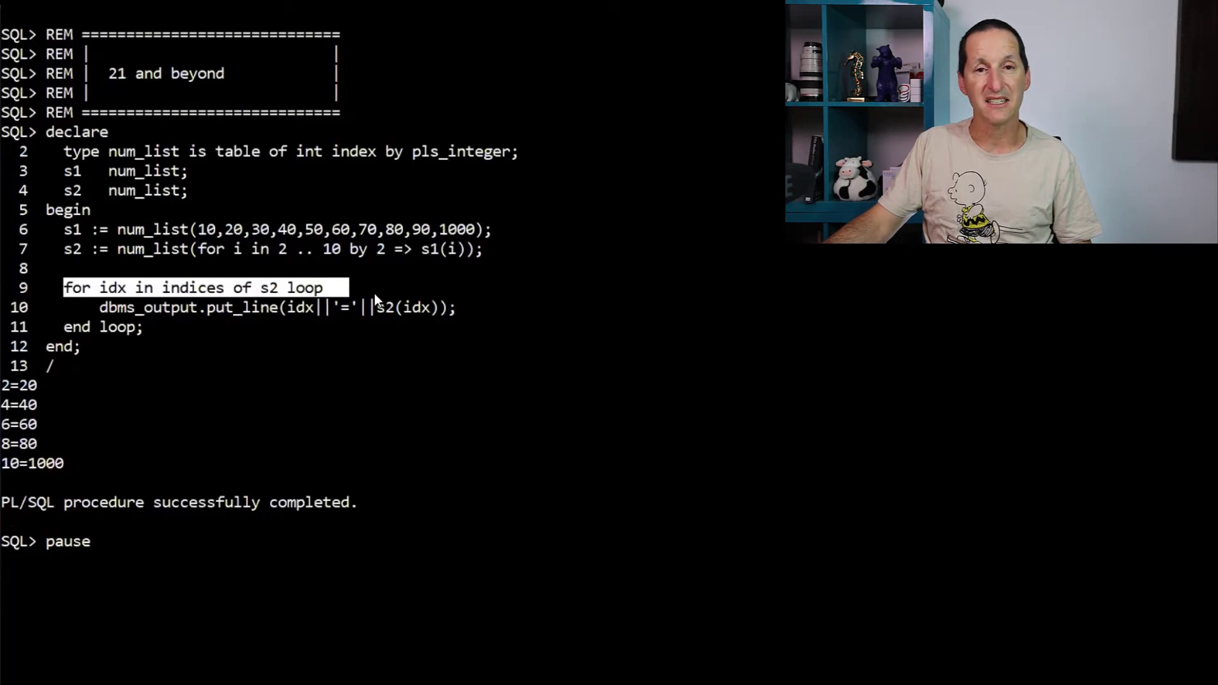
mouse_move(267, 315)
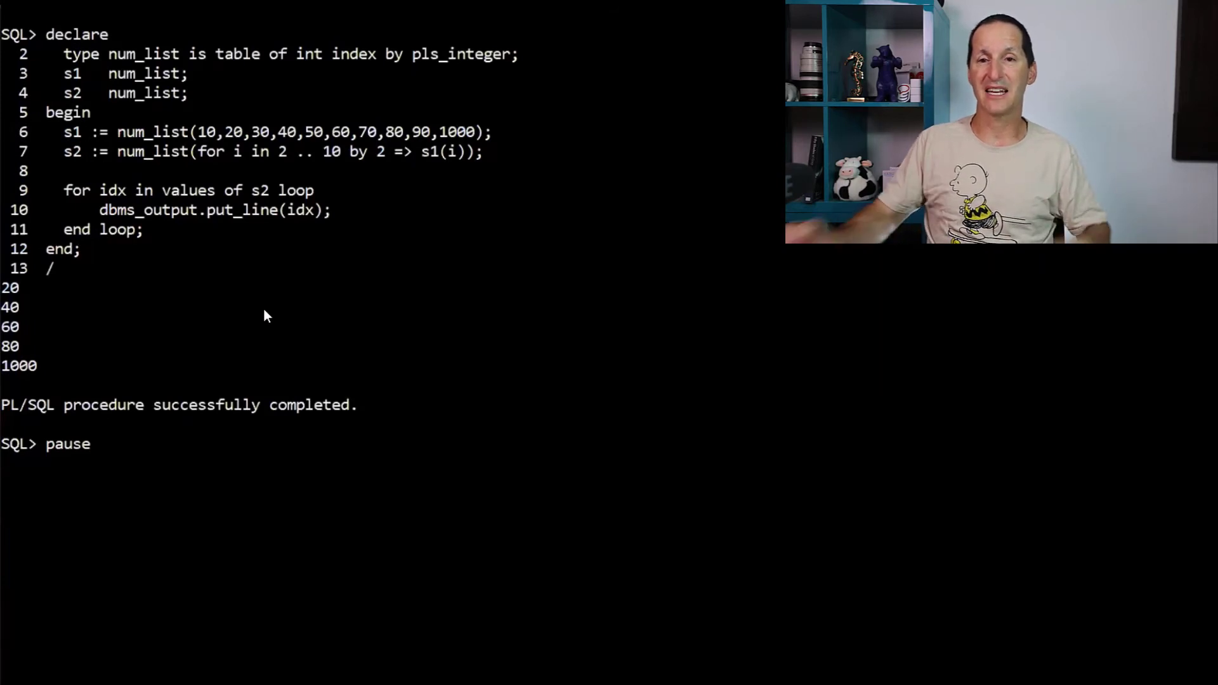
- Highlight the 'for x,y in pairs of s2' loop printing pairs 2,20 through 10,1000
double_click(189, 191)
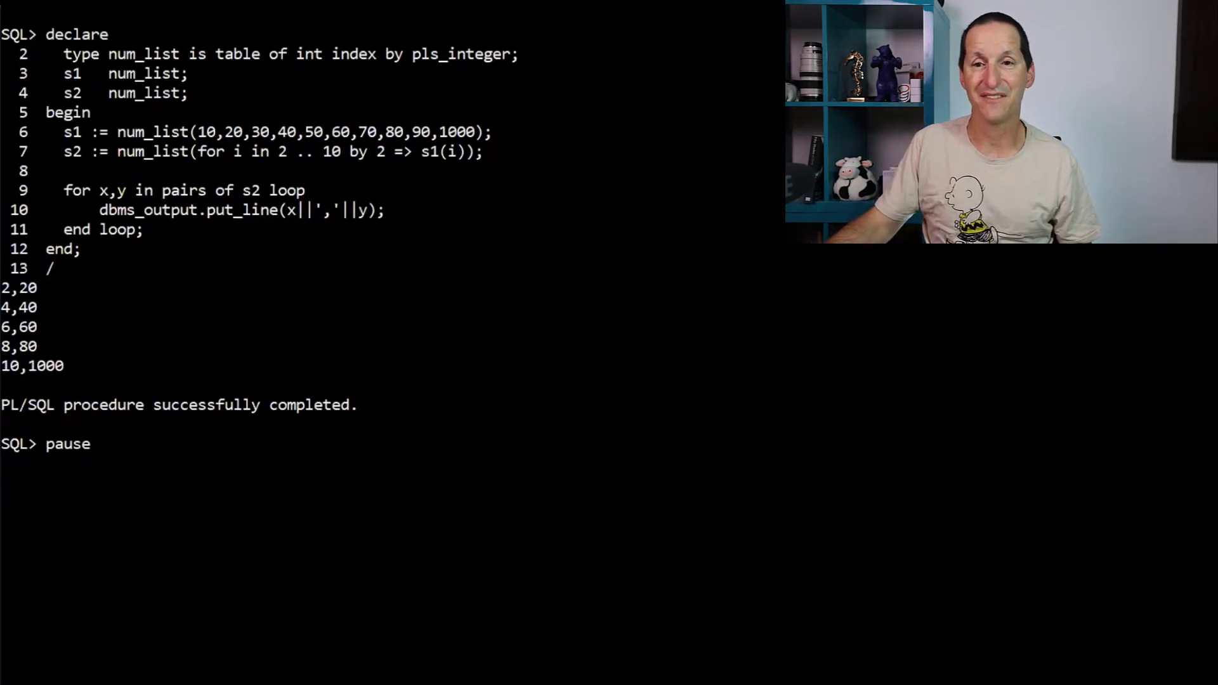
double_click(113, 190)
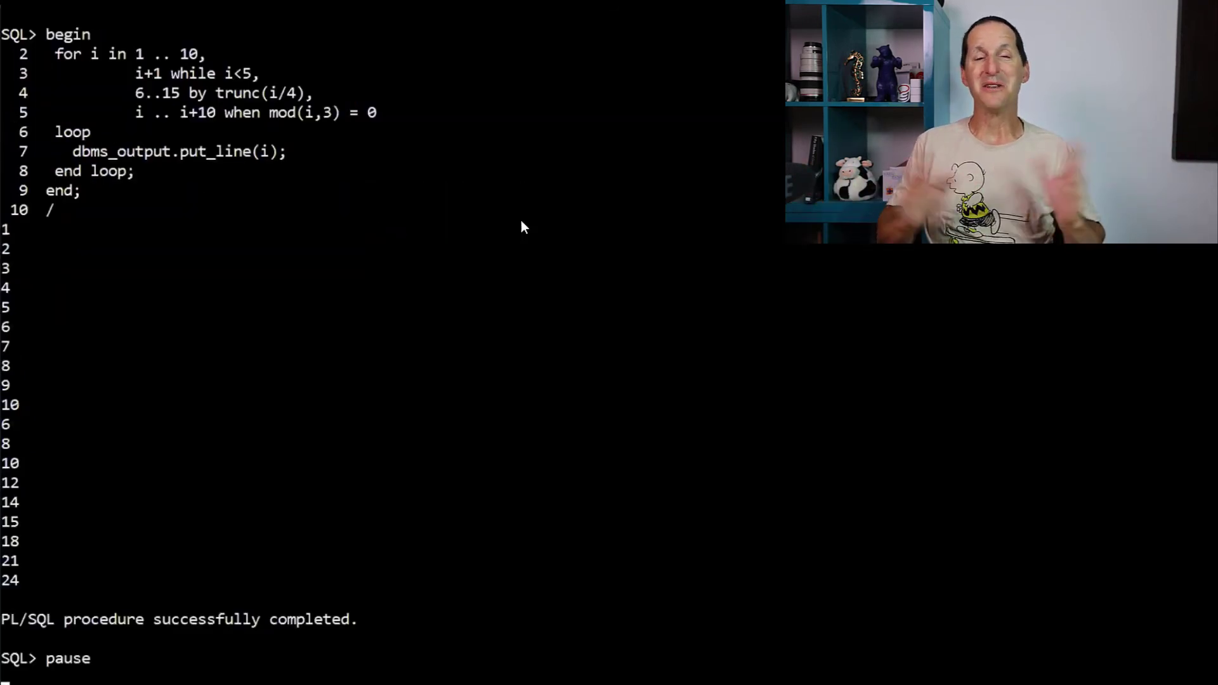
mouse_move(138, 66)
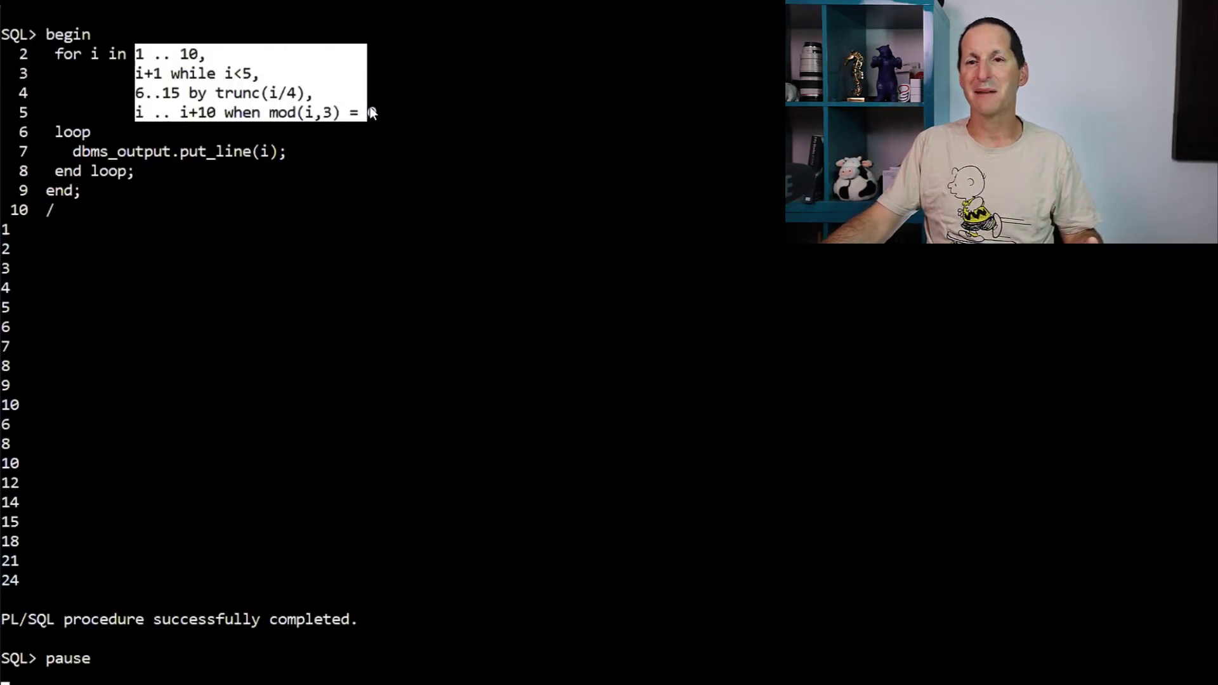
type("0")
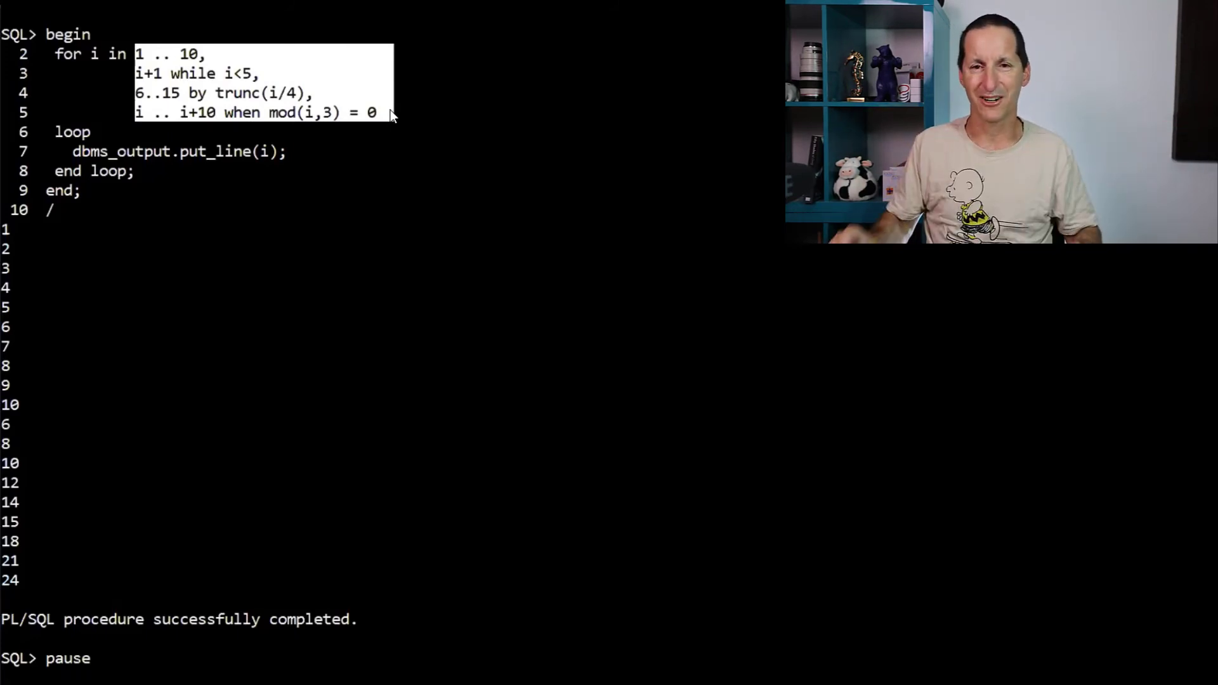
mouse_move(31, 470)
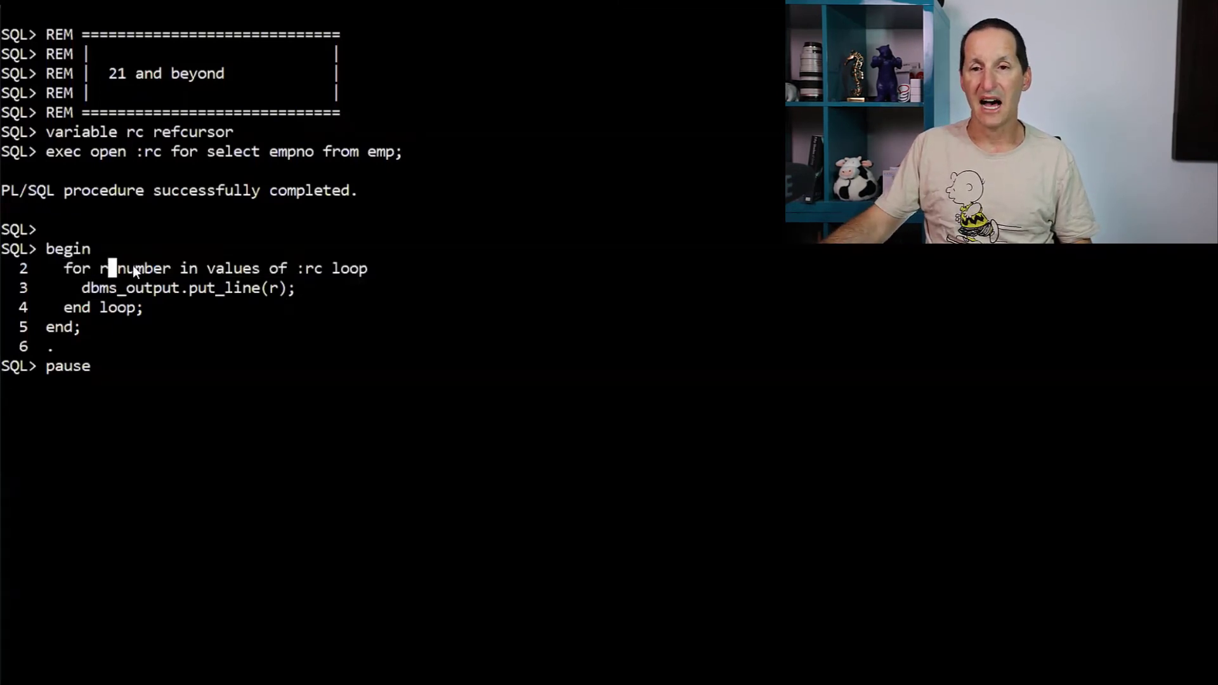
- Point out the empno column and run the values-of :rc cursor loop block
double_click(294, 151)
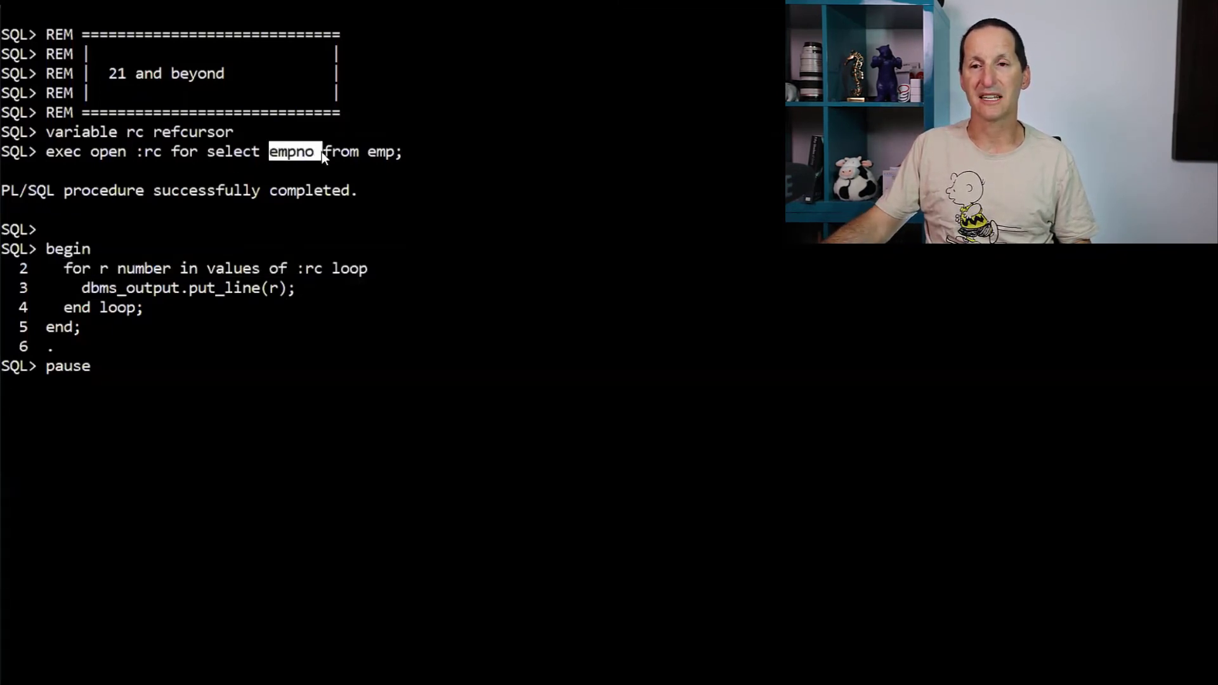
key("Return")
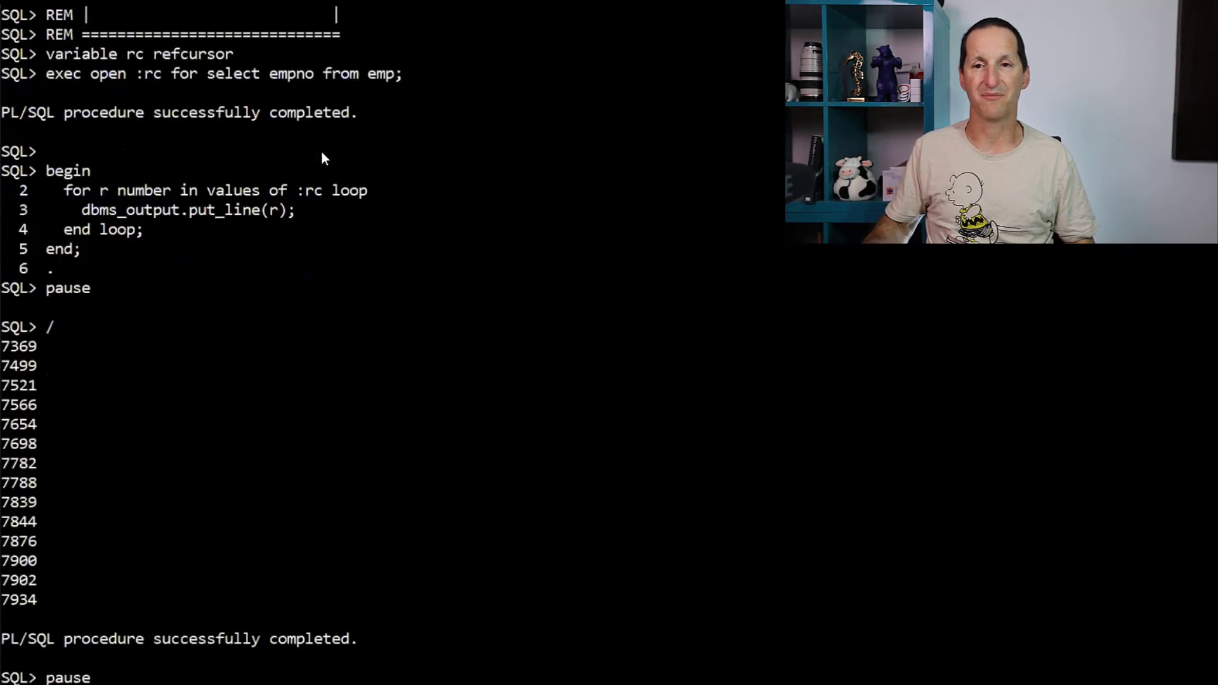